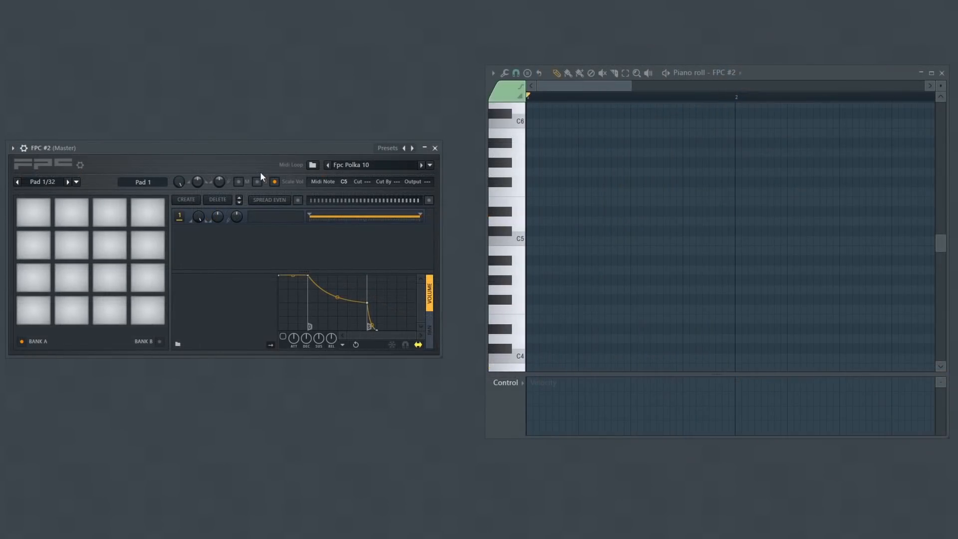
Load the Fpc Oldschool 12 MIDI loop so its notes fill the piano roll.
{"action": "left_click", "coordinate": [311, 164]}
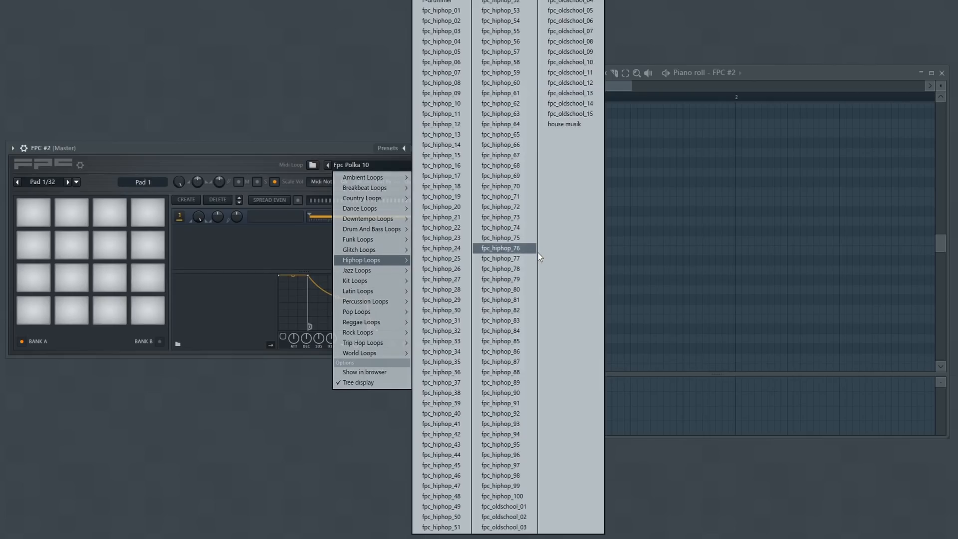
{"action": "mouse_move", "coordinate": [574, 197]}
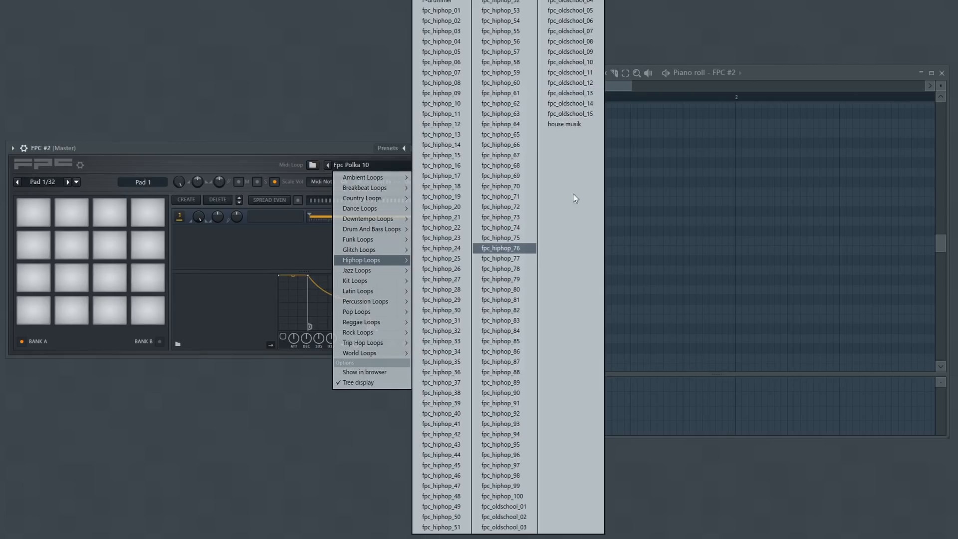
{"action": "left_click", "coordinate": [570, 83]}
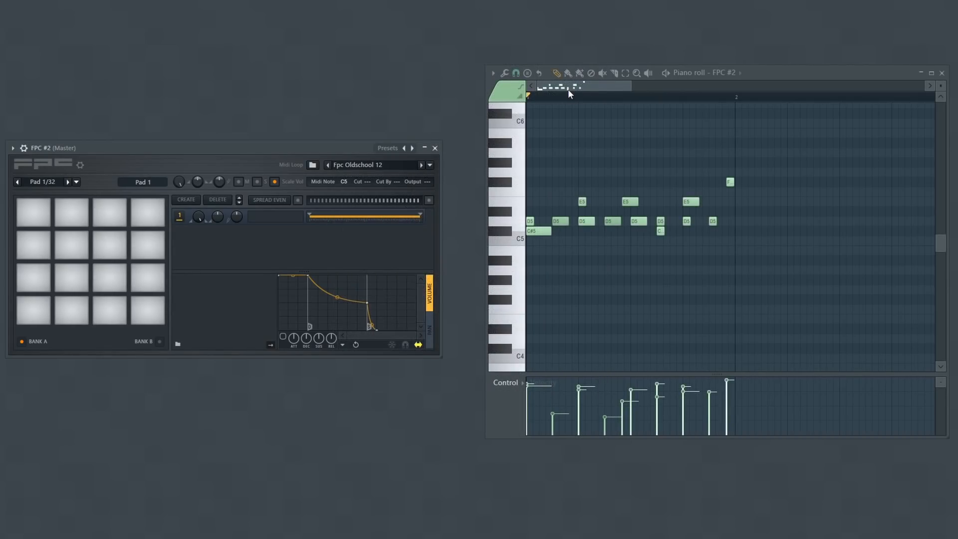
Audition two FPC drum pads, switching the active pad to Pad 6 and then Pad 10.
{"action": "left_click", "coordinate": [70, 310]}
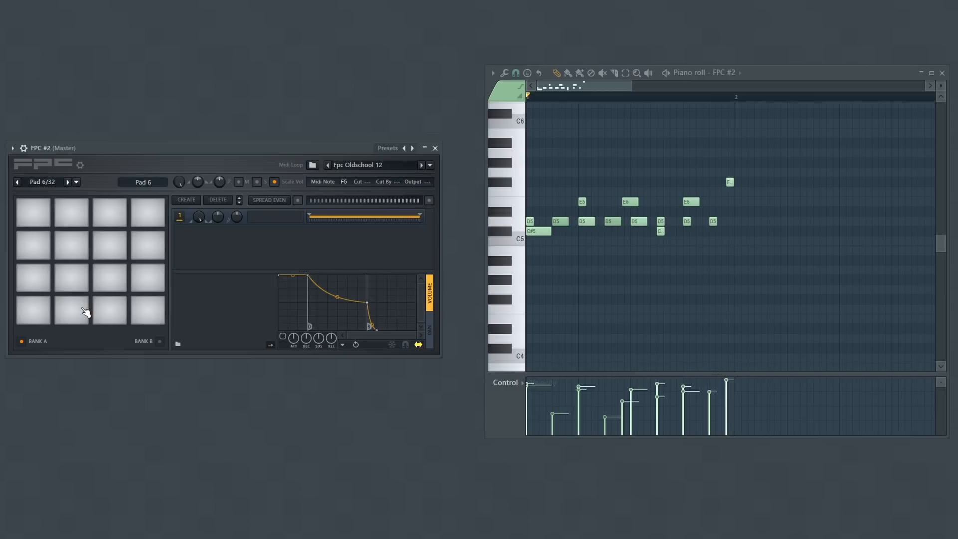
{"action": "left_click", "coordinate": [70, 245]}
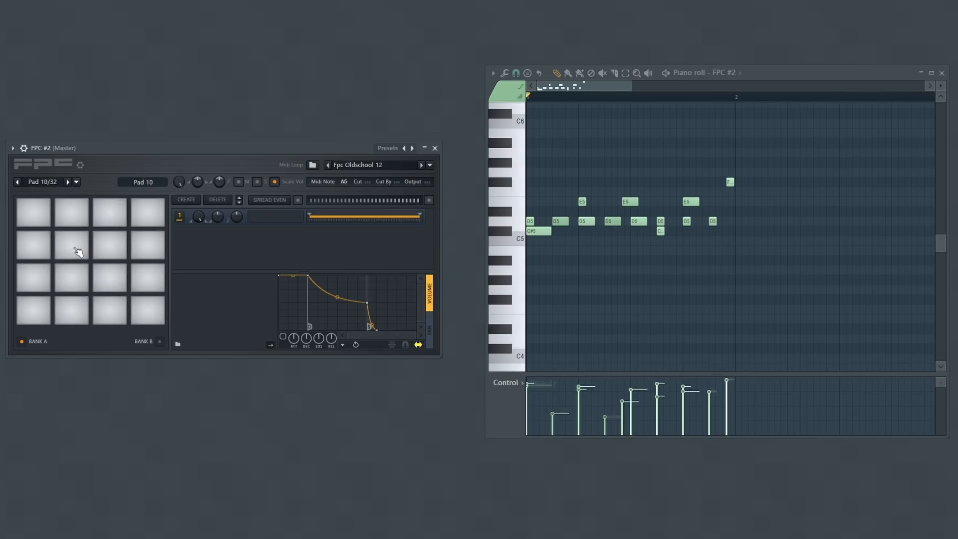
{"action": "mouse_move", "coordinate": [78, 262]}
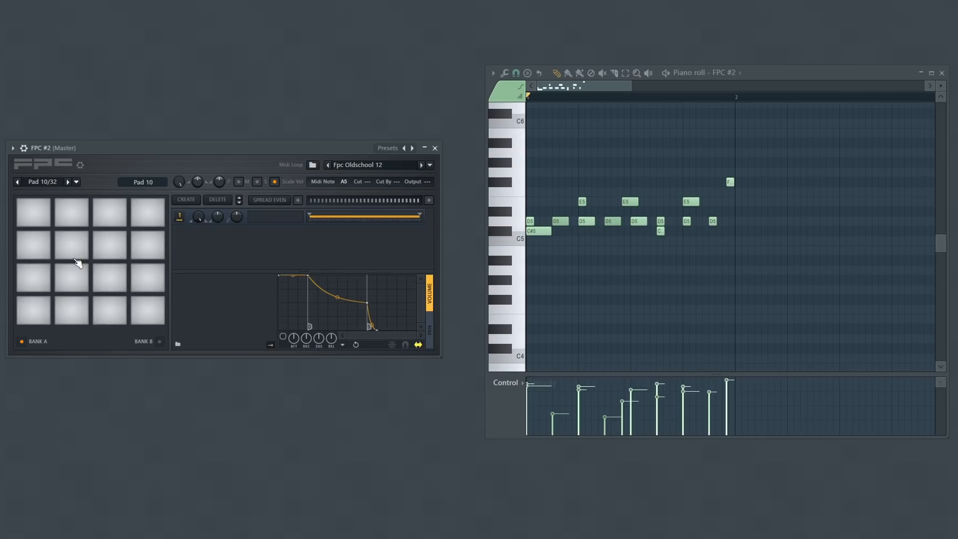
{"action": "mouse_move", "coordinate": [100, 257]}
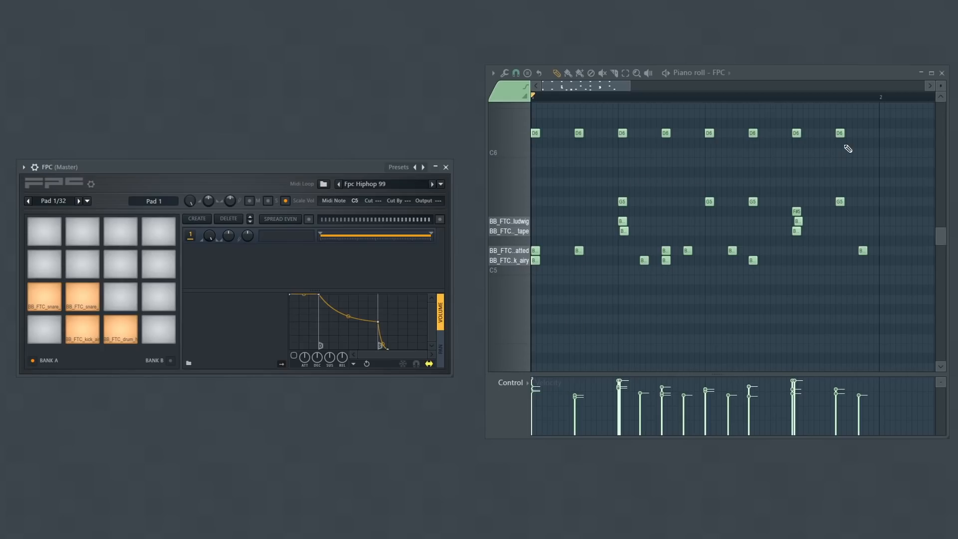
{"action": "mouse_move", "coordinate": [568, 170]}
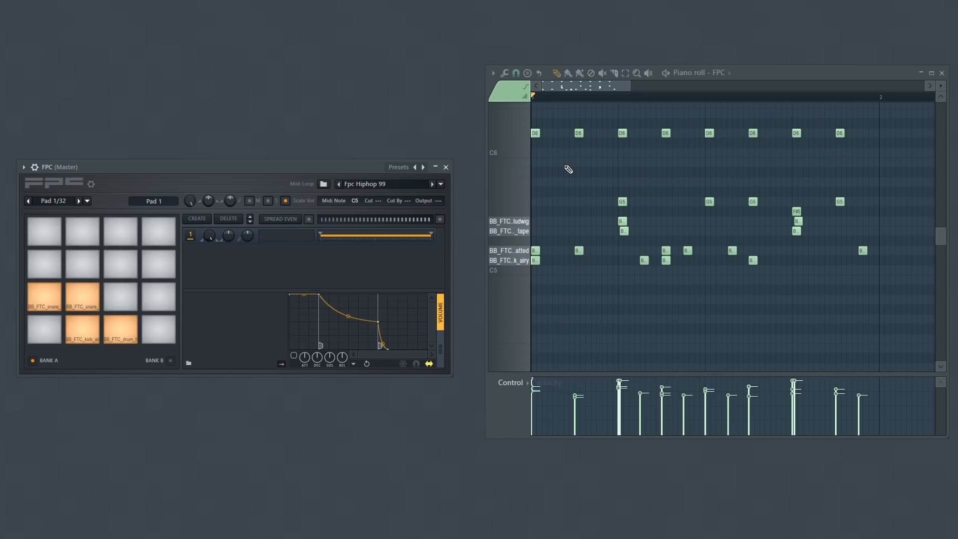
Redraw the drum notes on the BB_FTC sample rows with a steady run of hits.
{"action": "left_click", "coordinate": [440, 183]}
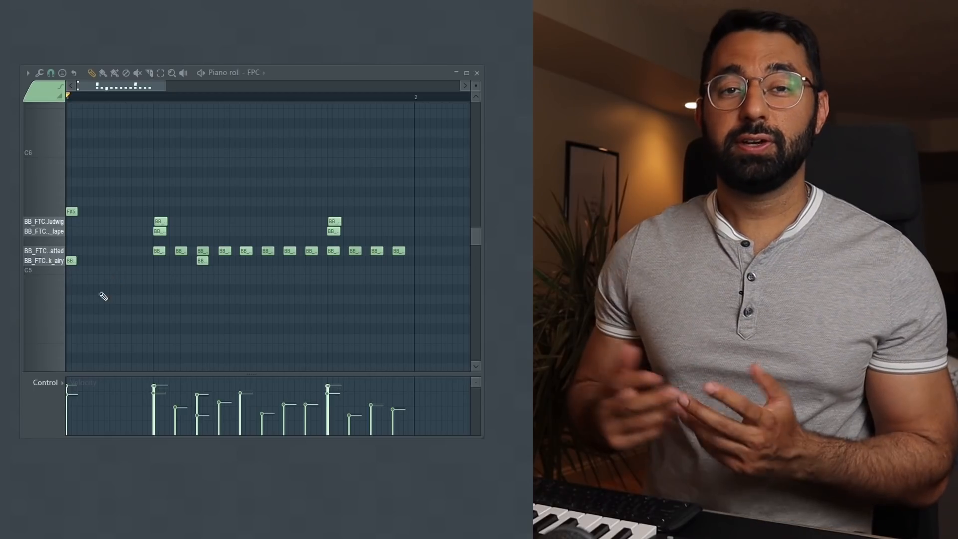
{"action": "mouse_move", "coordinate": [153, 246]}
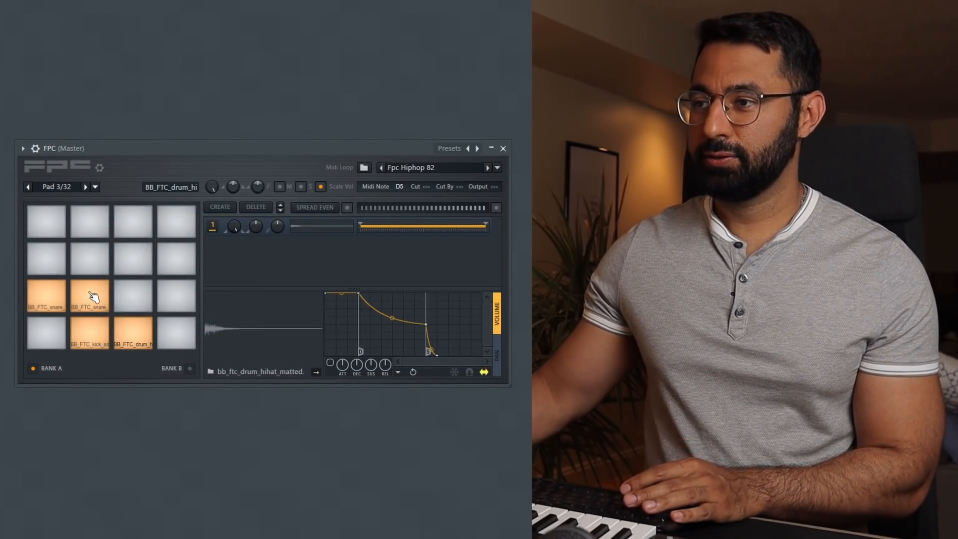
Select the snare pad to show its BB_FTC sample waveform and envelope.
{"action": "left_click", "coordinate": [89, 297]}
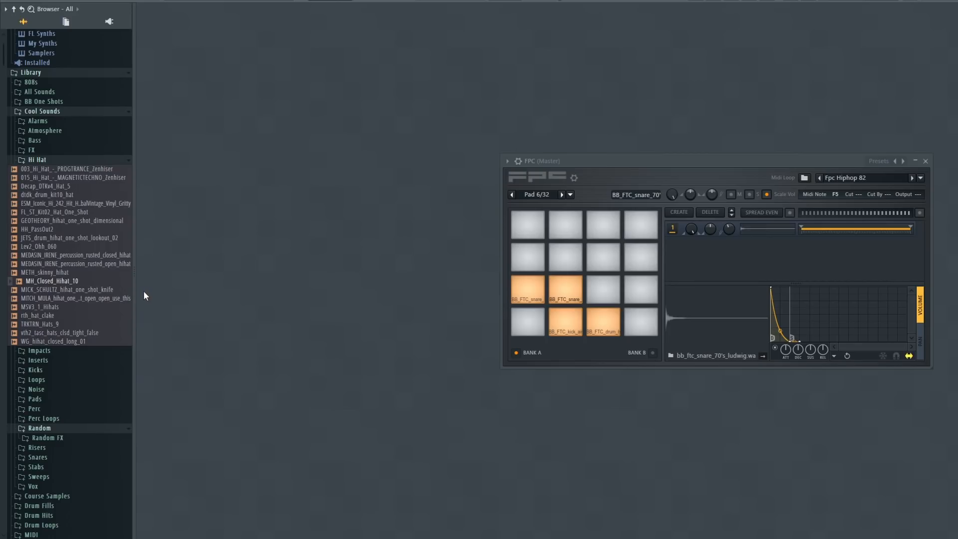
Add MH_Closed_Hihat_10 as a second layer on the hi-hat pad and audition it.
{"action": "left_click", "coordinate": [602, 320]}
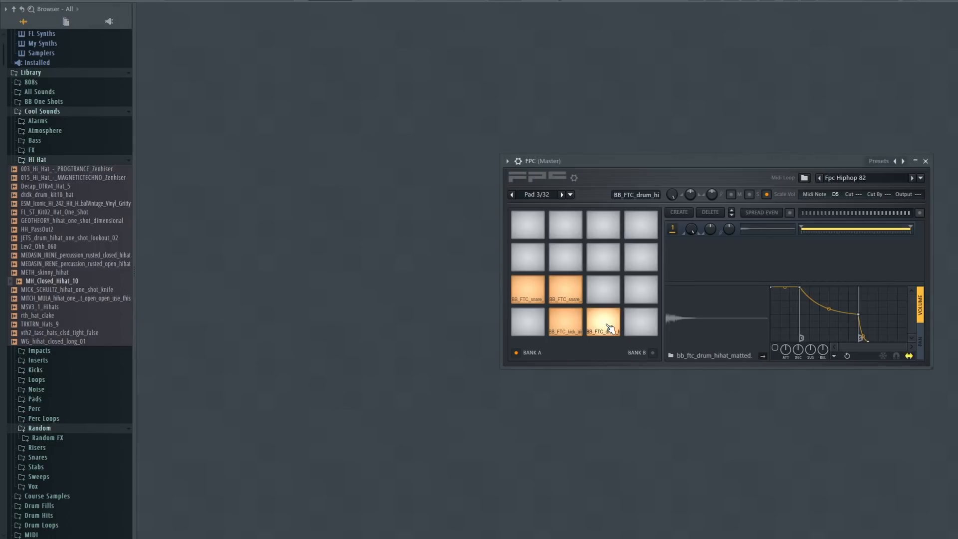
{"action": "left_click", "coordinate": [602, 323]}
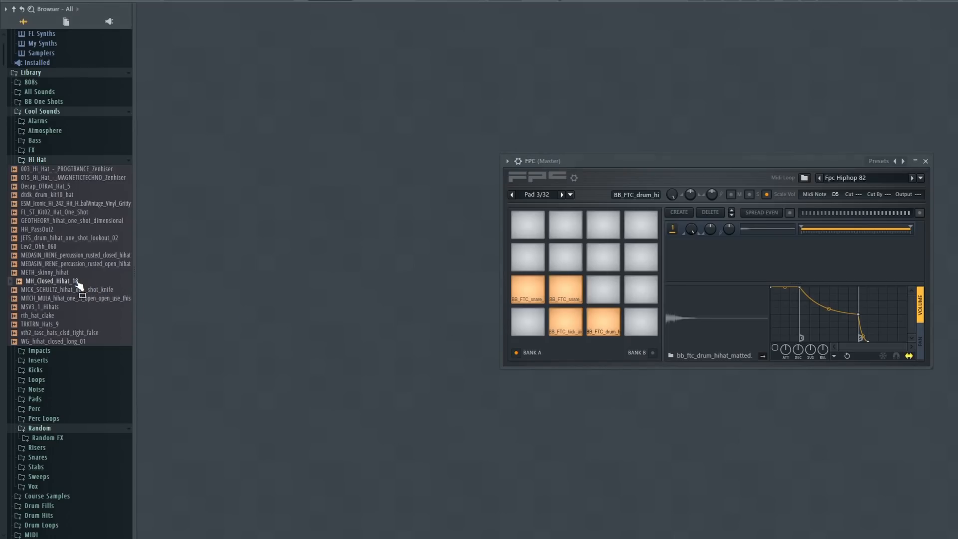
{"action": "left_click", "coordinate": [602, 320]}
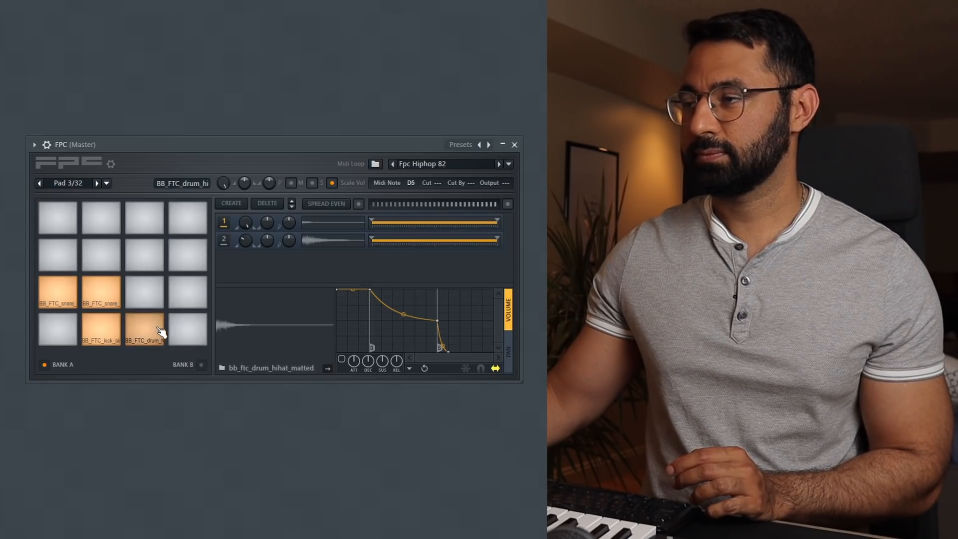
{"action": "left_click", "coordinate": [144, 327]}
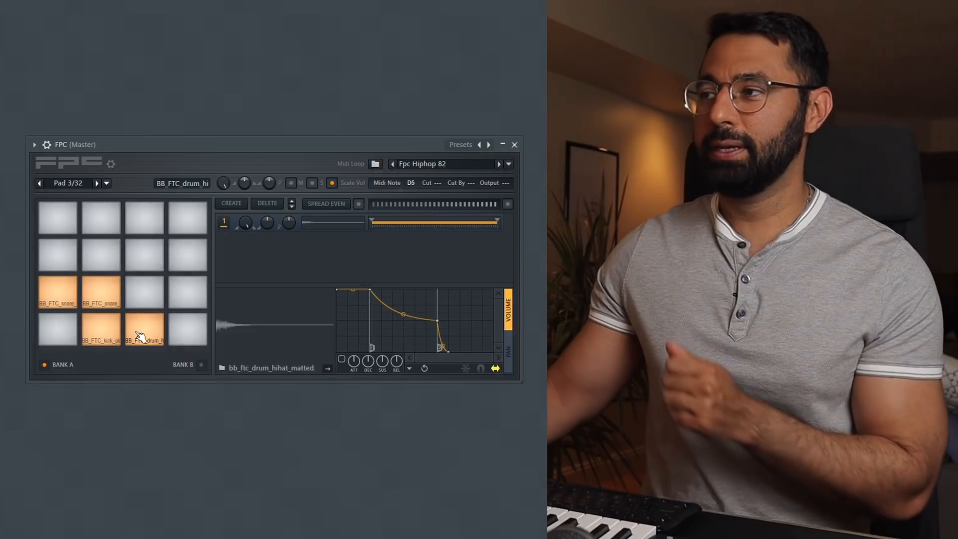
Audition the hi-hat pad, now a single layer with MIDI note G#4.
{"action": "left_click", "coordinate": [412, 183]}
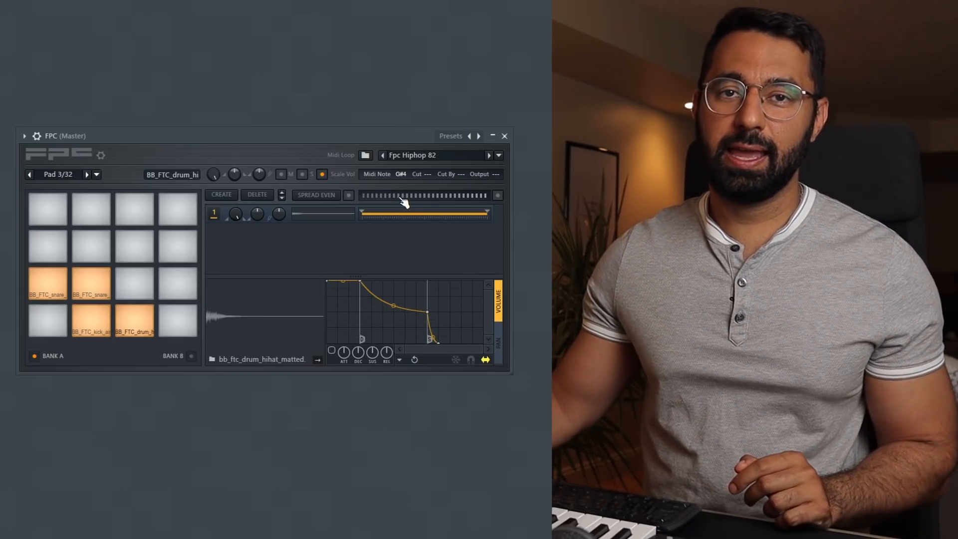
{"action": "mouse_move", "coordinate": [418, 205]}
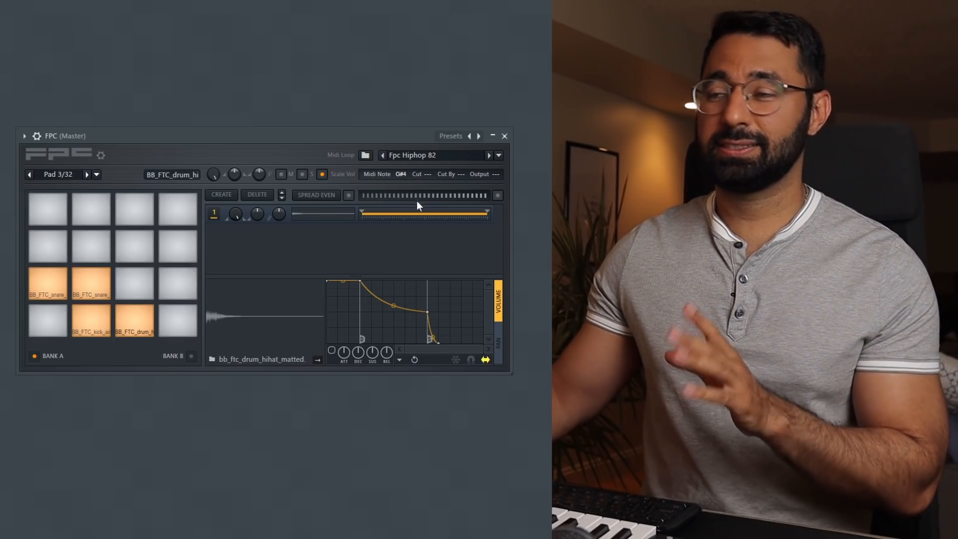